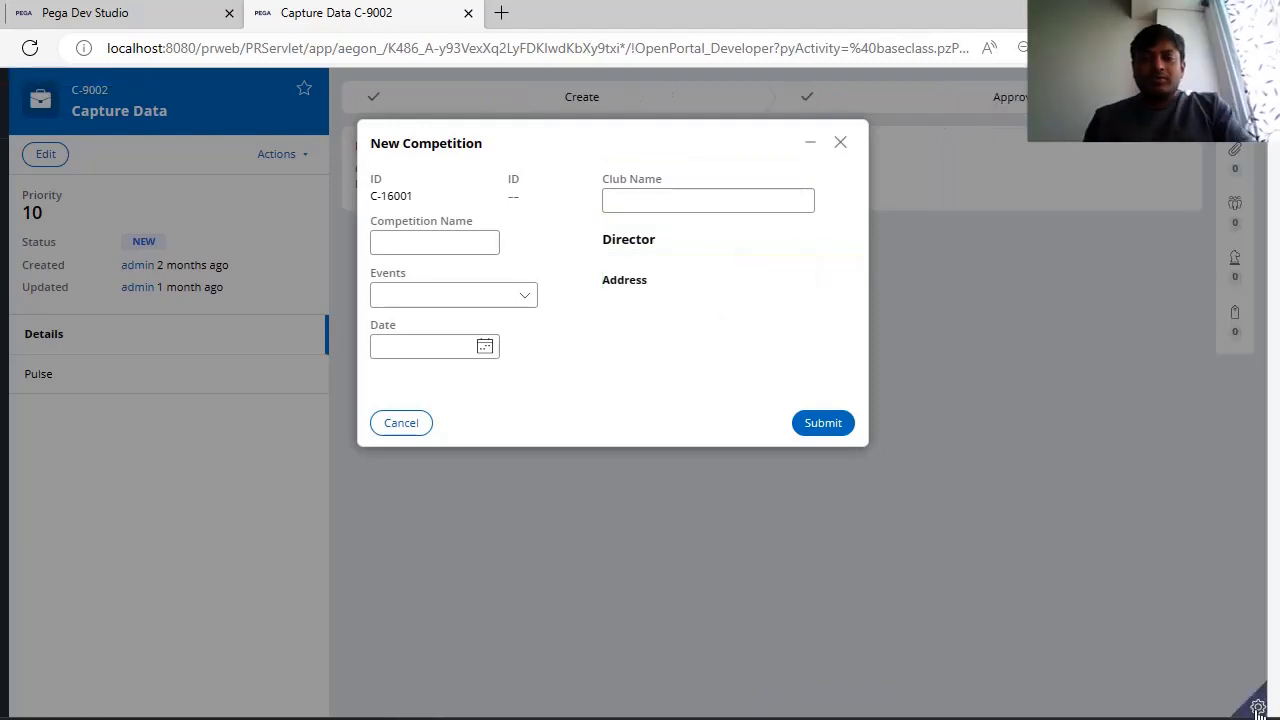
{"action": "mouse_move", "coordinate": [1079, 466]}
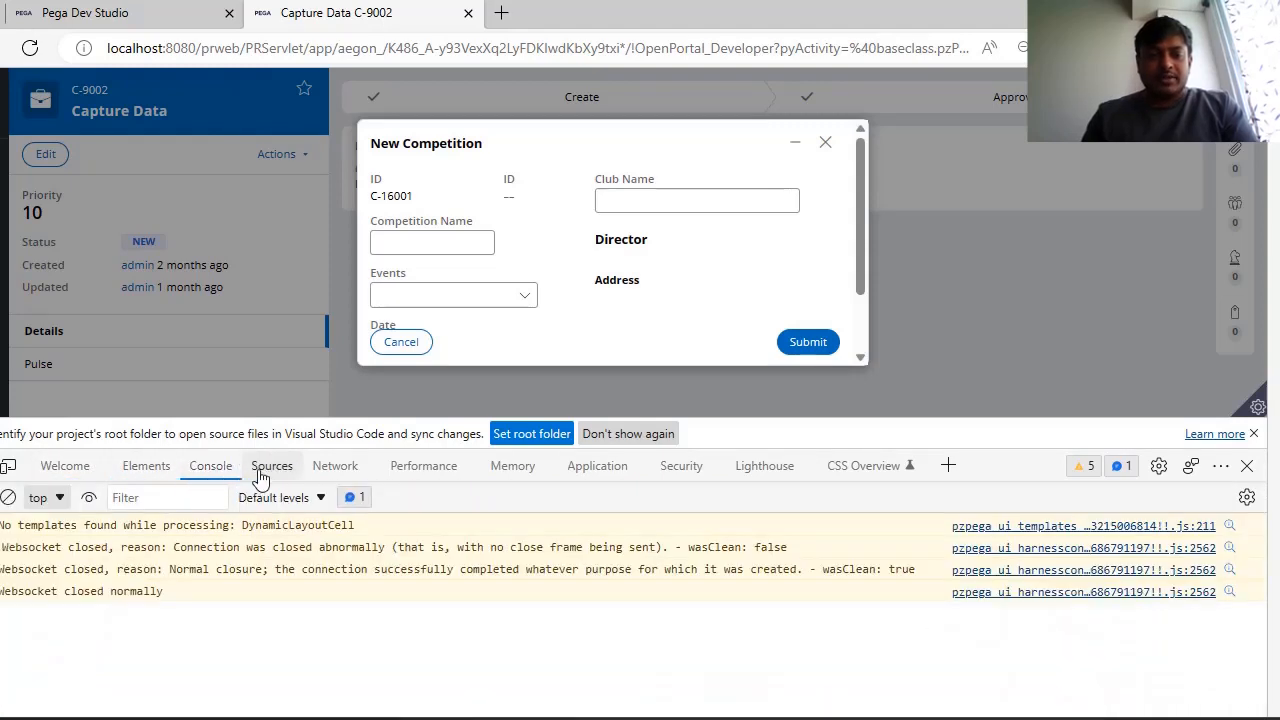
Browse the Network, Memory and CSS Overview panels, then return to the Elements panel
{"action": "left_click", "coordinate": [335, 465]}
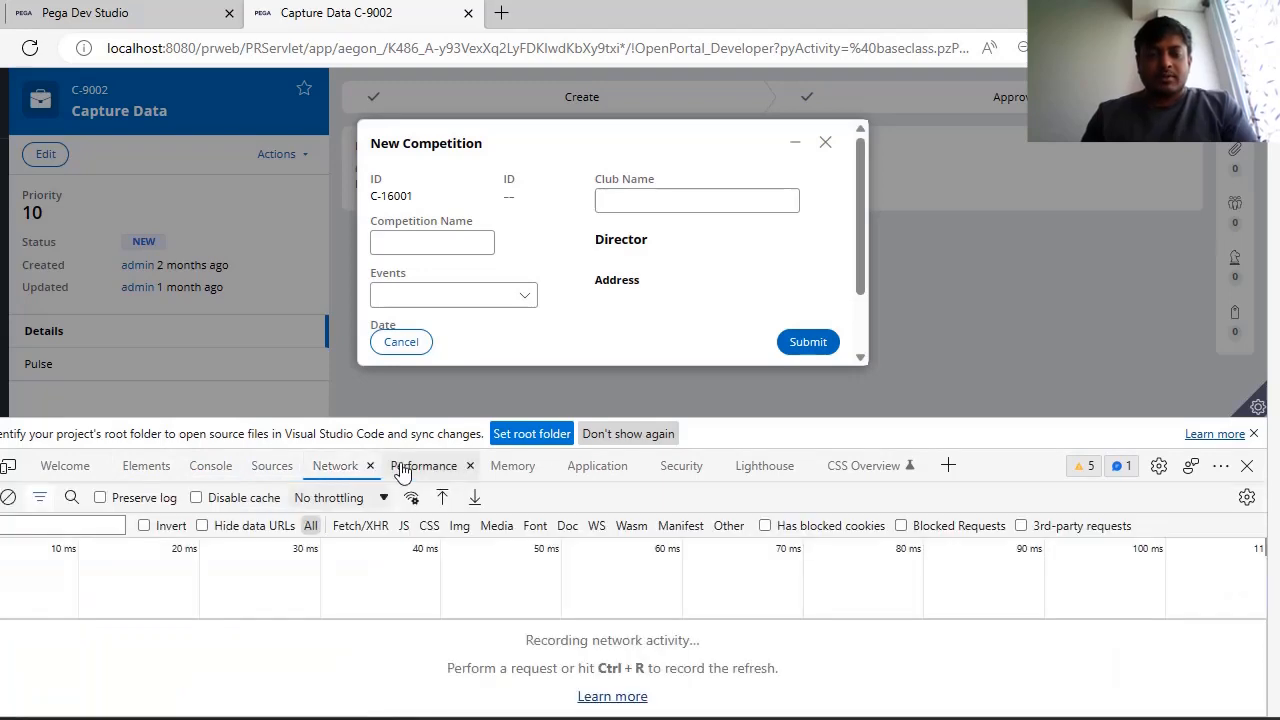
{"action": "left_click", "coordinate": [423, 465]}
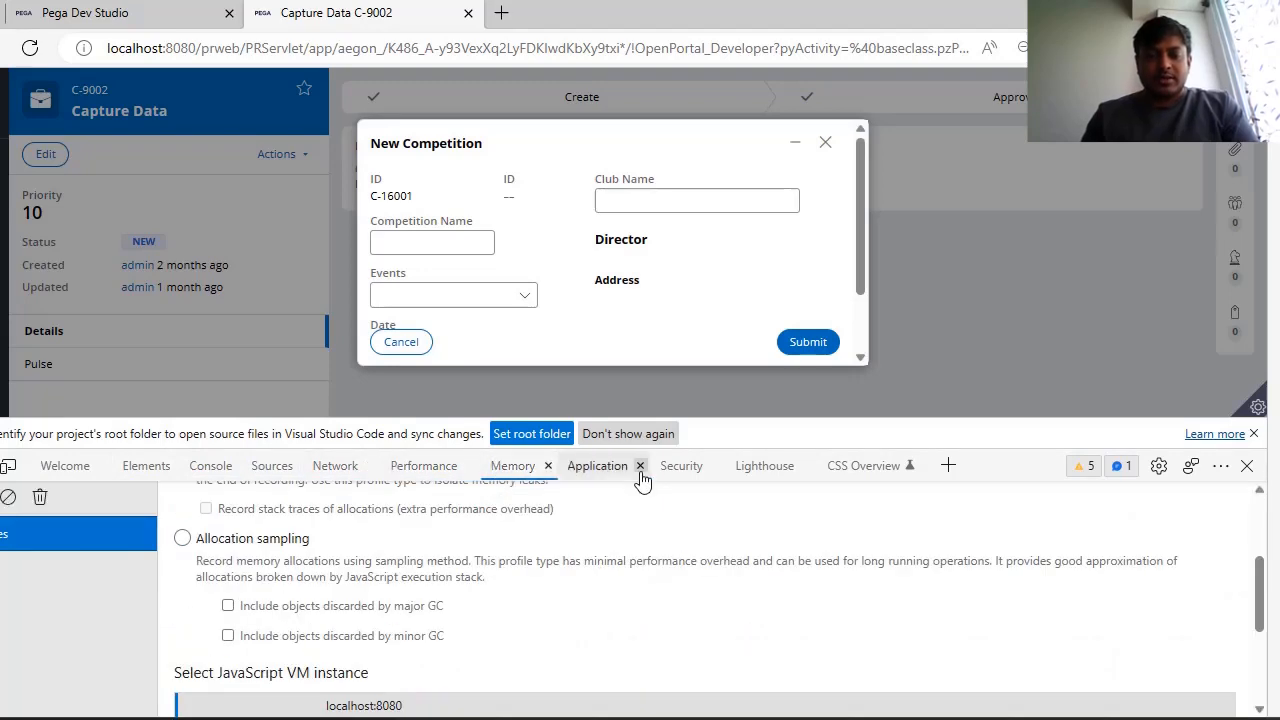
{"action": "left_click", "coordinate": [862, 465]}
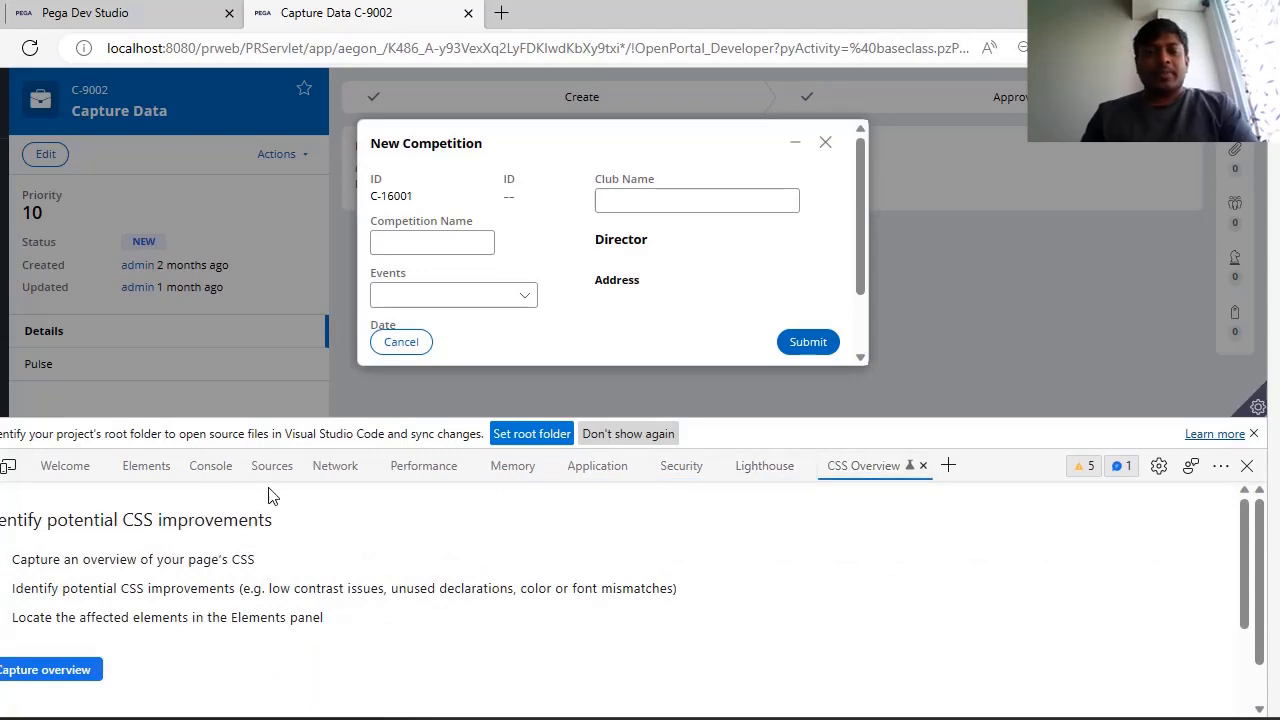
{"action": "left_click", "coordinate": [145, 465]}
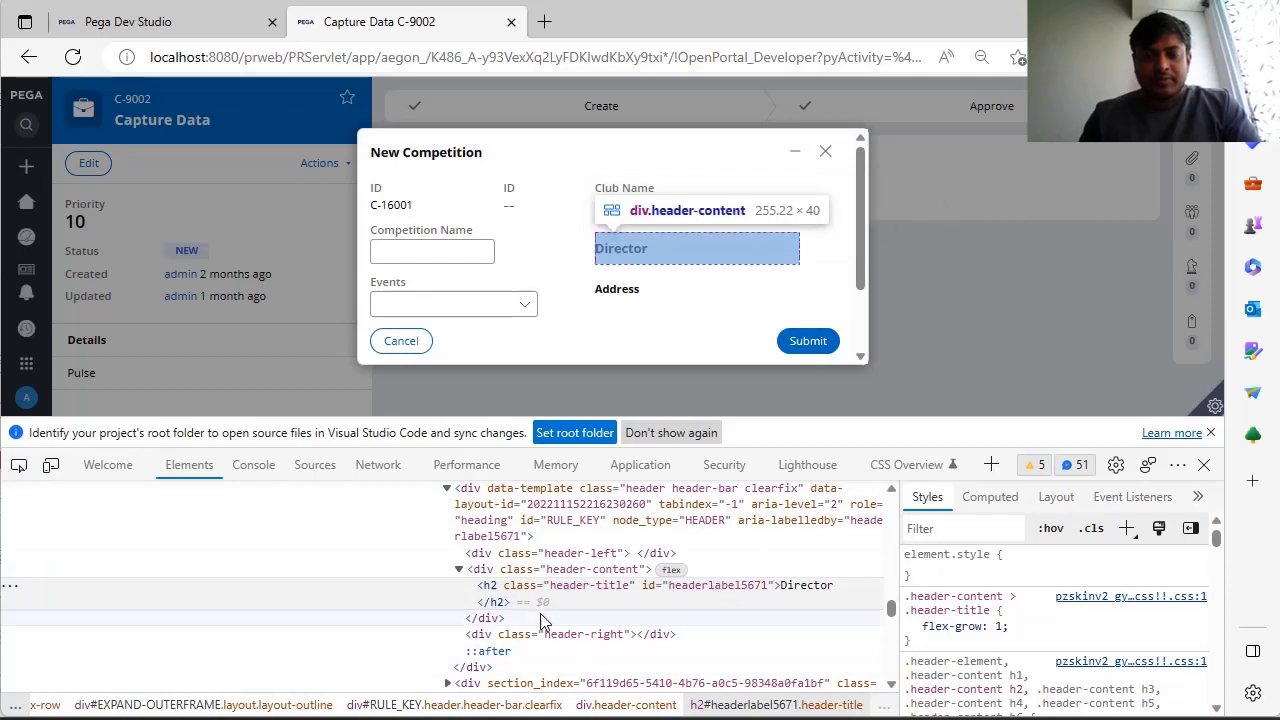
{"action": "mouse_move", "coordinate": [527, 607]}
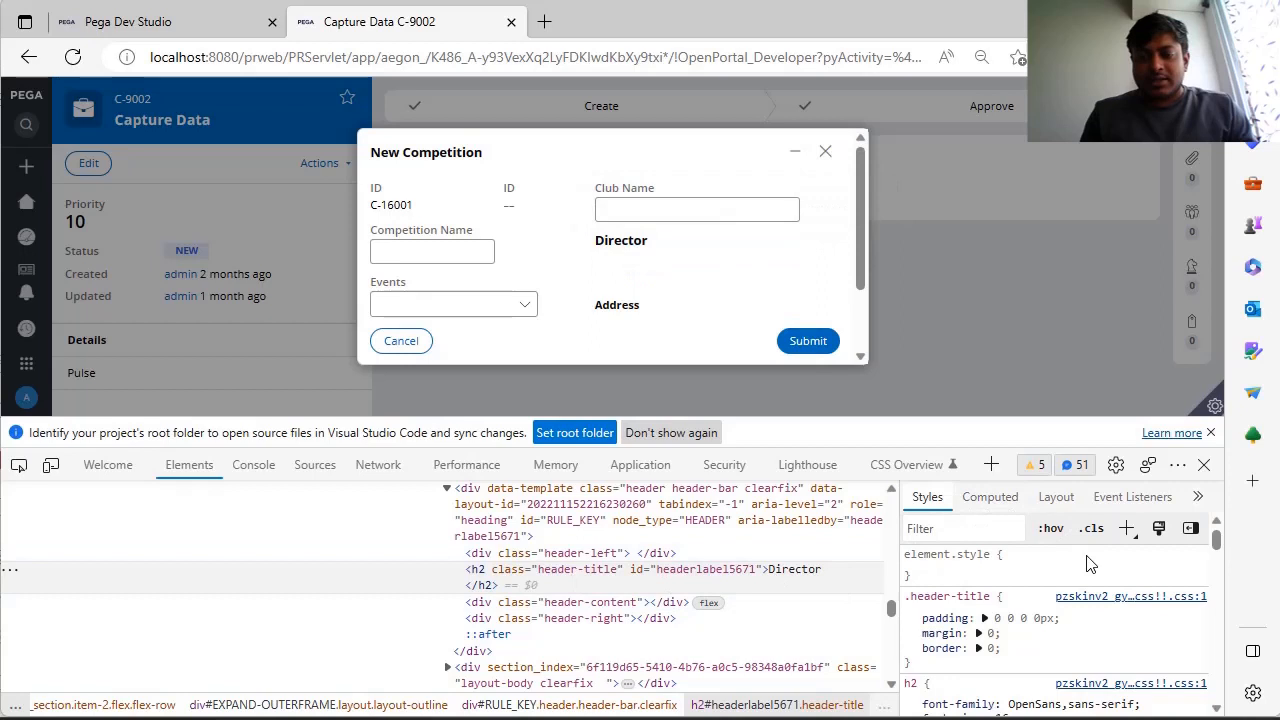
Scroll to the 25px h2 styles and the heading's roughly 255 × 31 box model
{"action": "scroll", "scroll_direction": "down", "scroll_amount": 3}
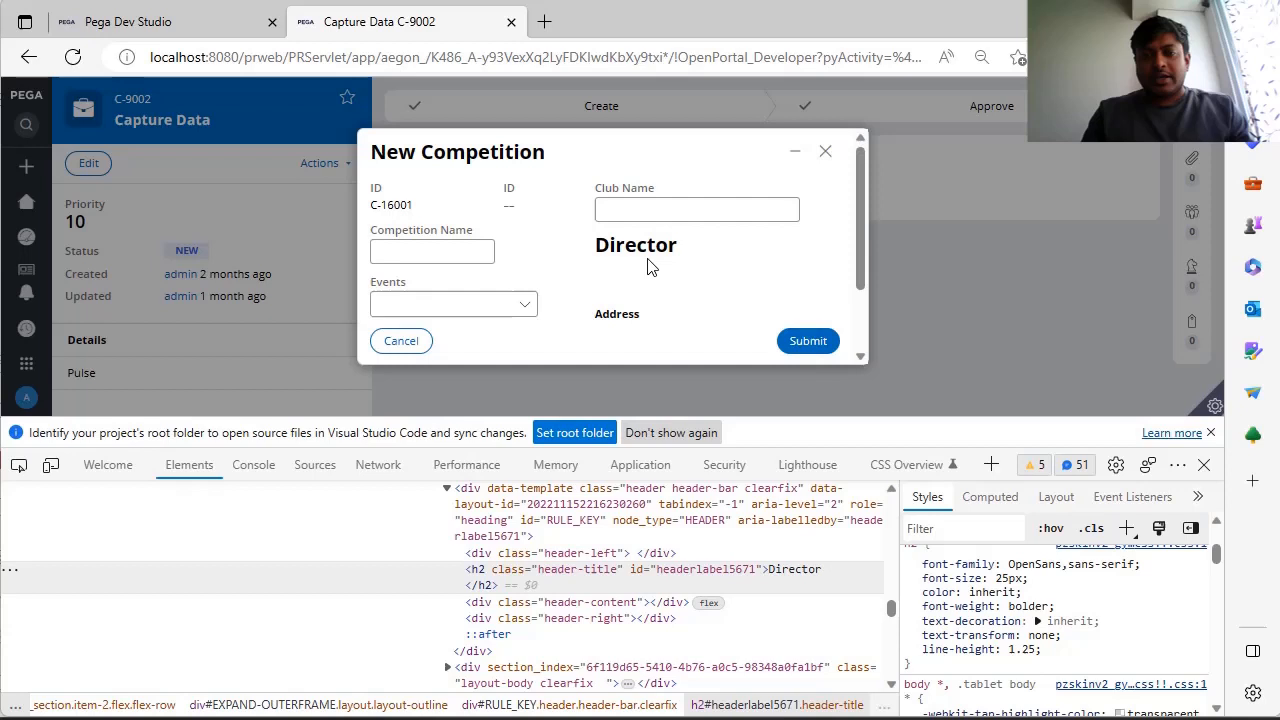
{"action": "mouse_move", "coordinate": [978, 532]}
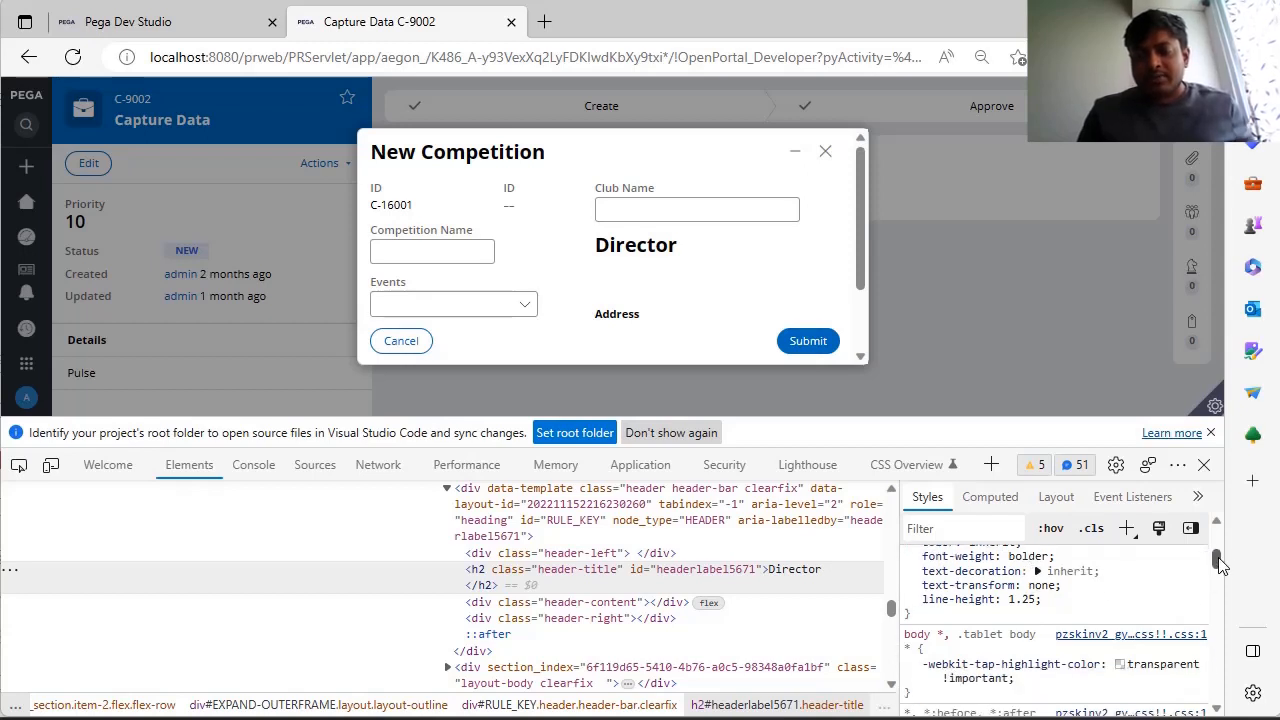
{"action": "scroll", "scroll_direction": "down", "scroll_amount": 3}
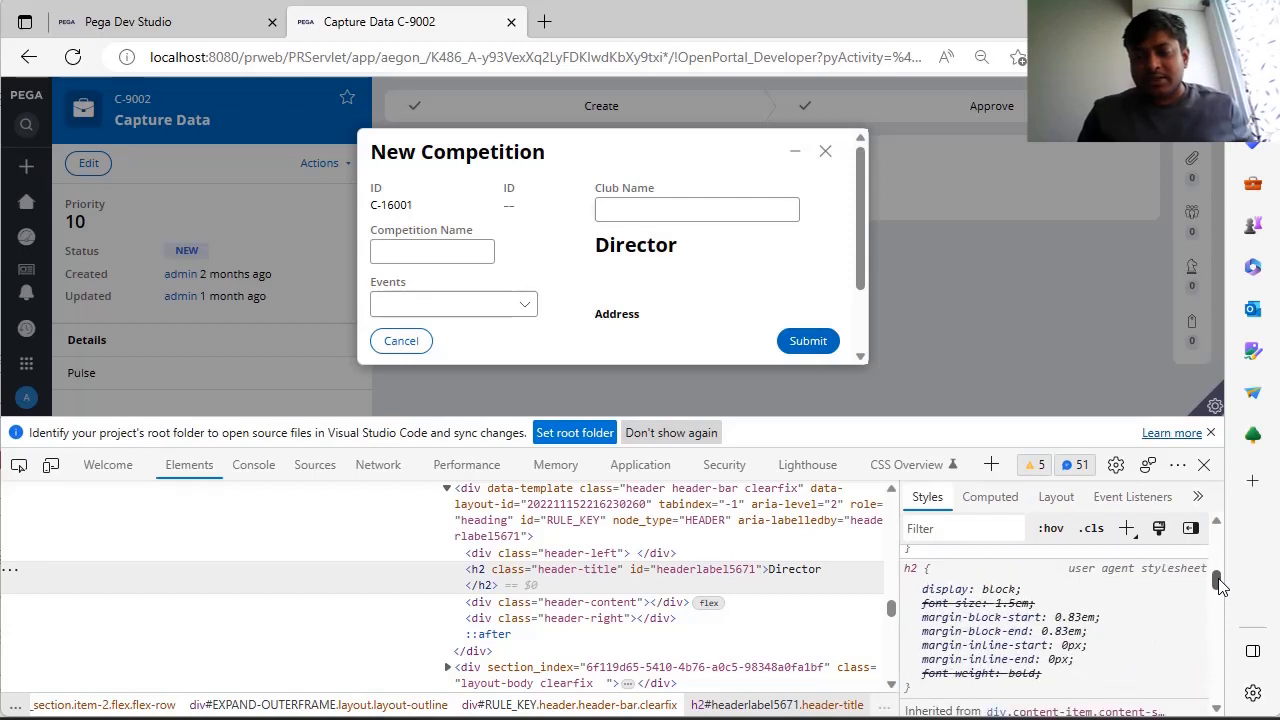
{"action": "scroll", "scroll_direction": "down", "scroll_amount": 3}
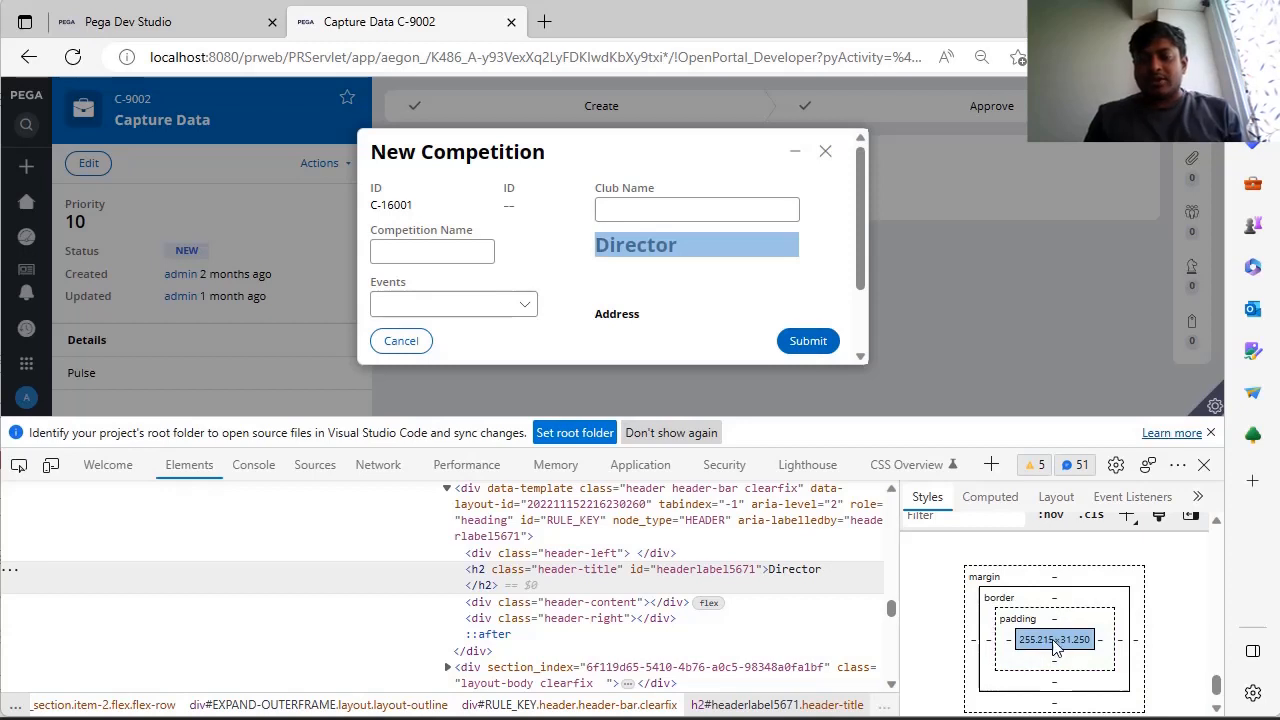
{"action": "mouse_move", "coordinate": [1078, 651]}
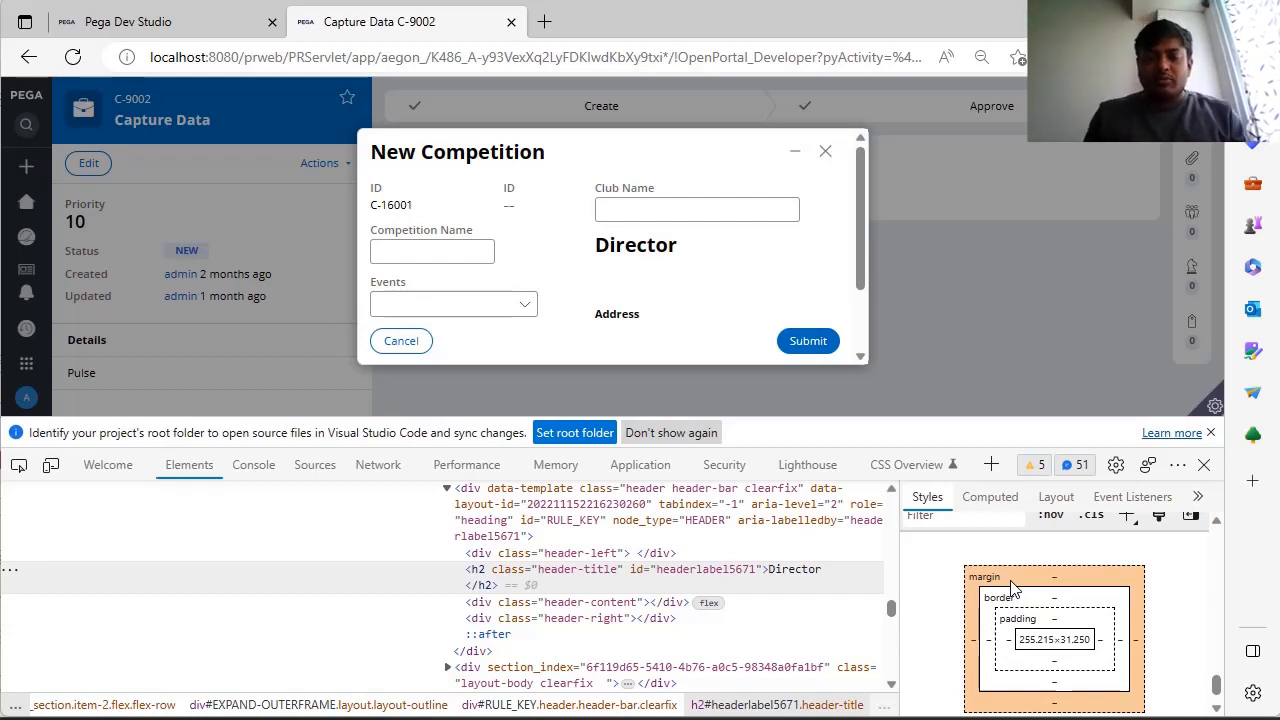
{"action": "mouse_move", "coordinate": [497, 569]}
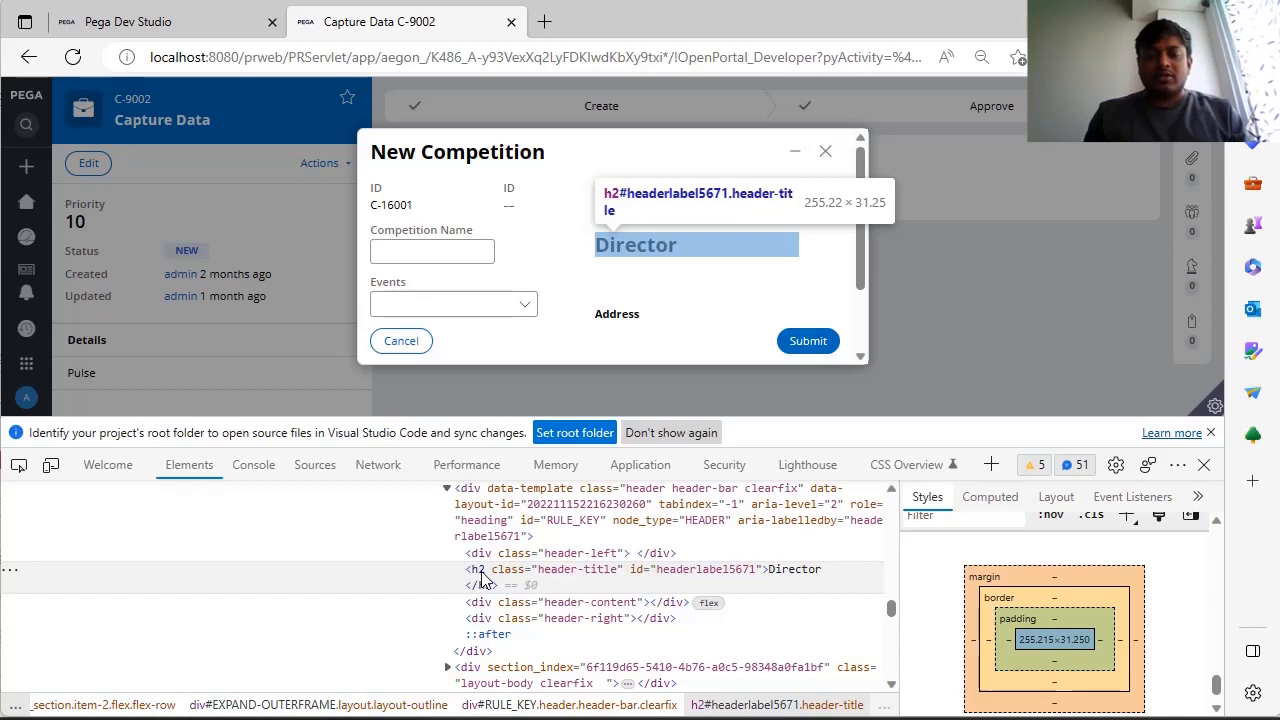
{"action": "mouse_move", "coordinate": [655, 618]}
{"action": "type", "text": "4"}
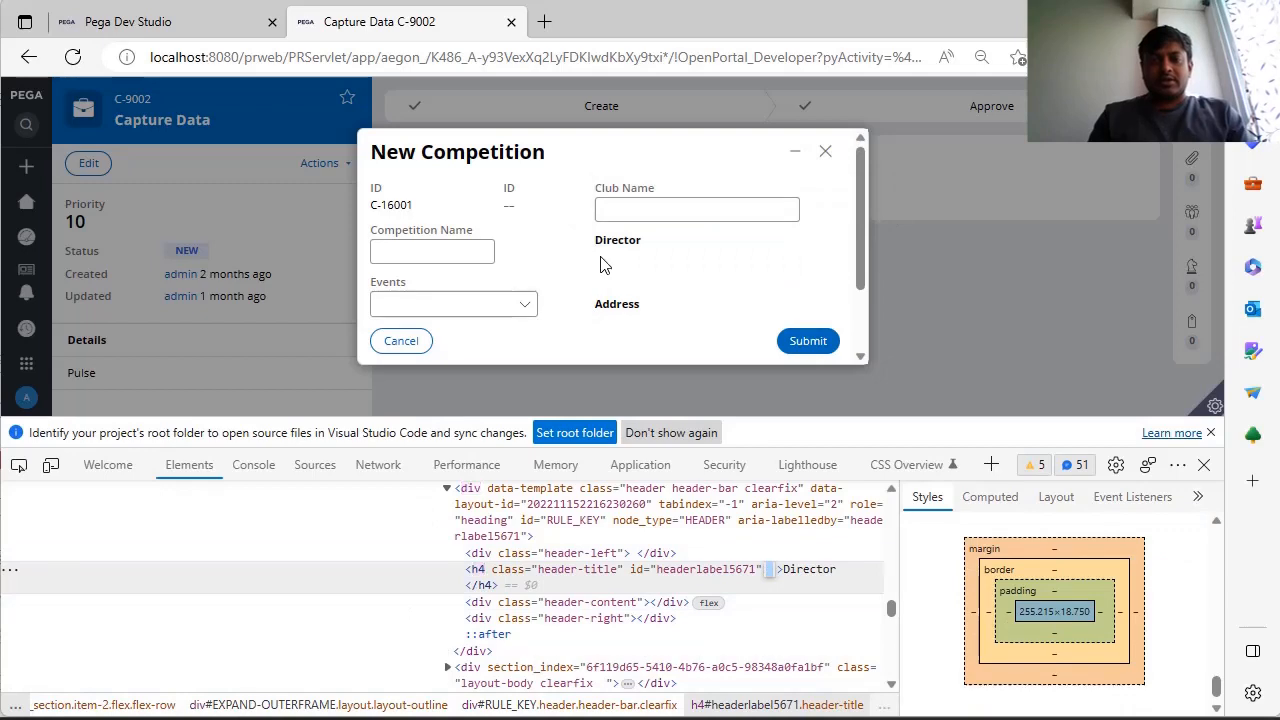
{"action": "mouse_move", "coordinate": [465, 340]}
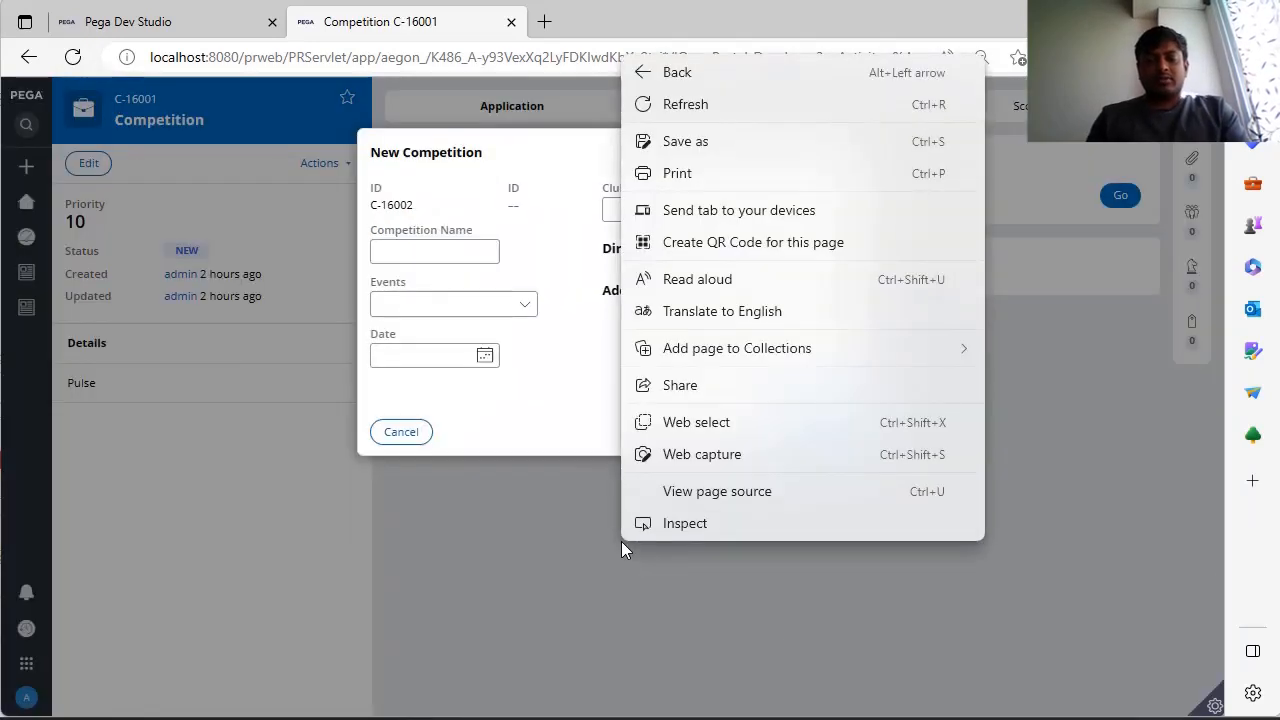
Inspect the page and scroll to the Address heading's h2 markup and styles
{"action": "left_click", "coordinate": [685, 523]}
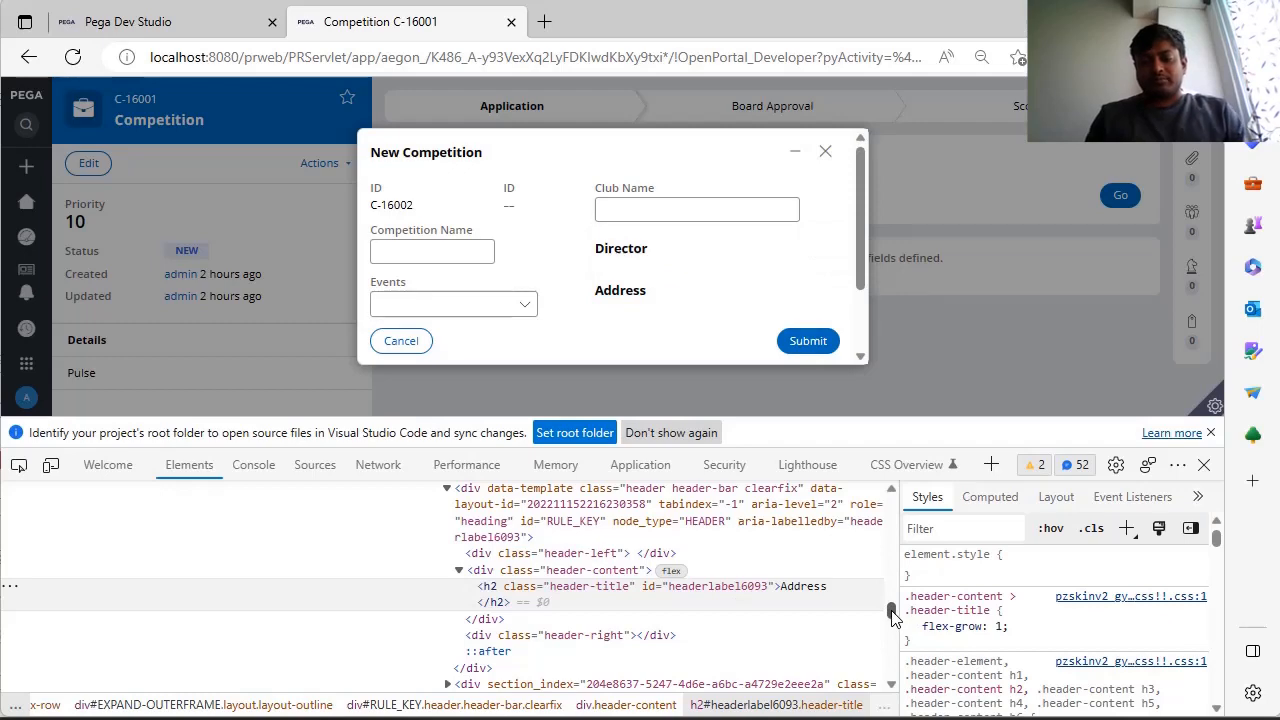
{"action": "scroll", "scroll_direction": "down", "scroll_amount": 3}
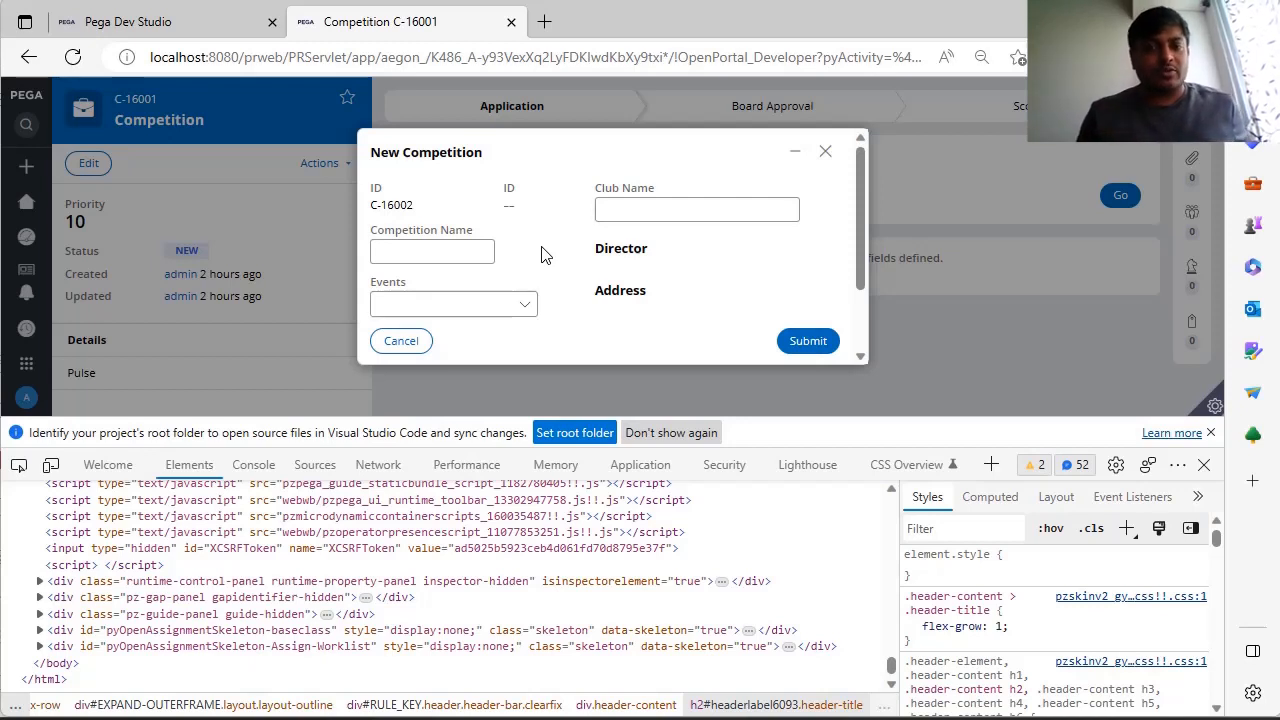
Show the page's registered event listeners, such as DOMContentLoaded
{"action": "left_click", "coordinate": [1132, 496]}
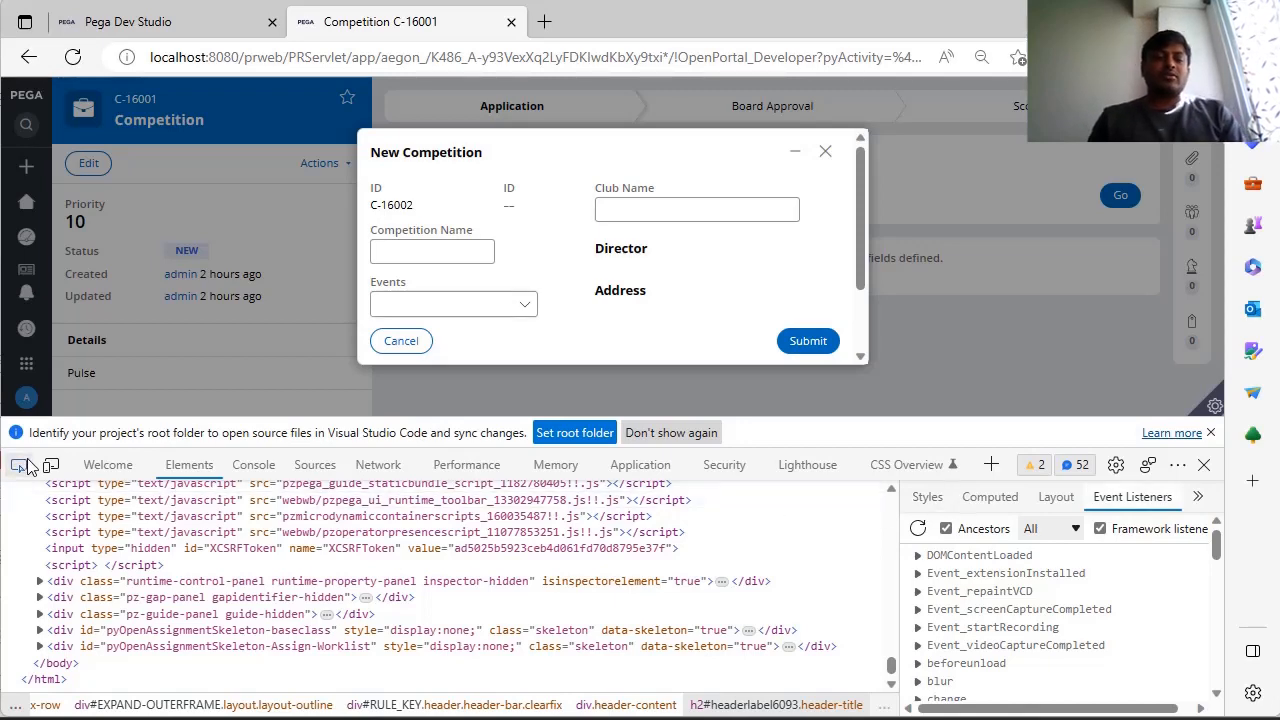
{"action": "mouse_move", "coordinate": [807, 341]}
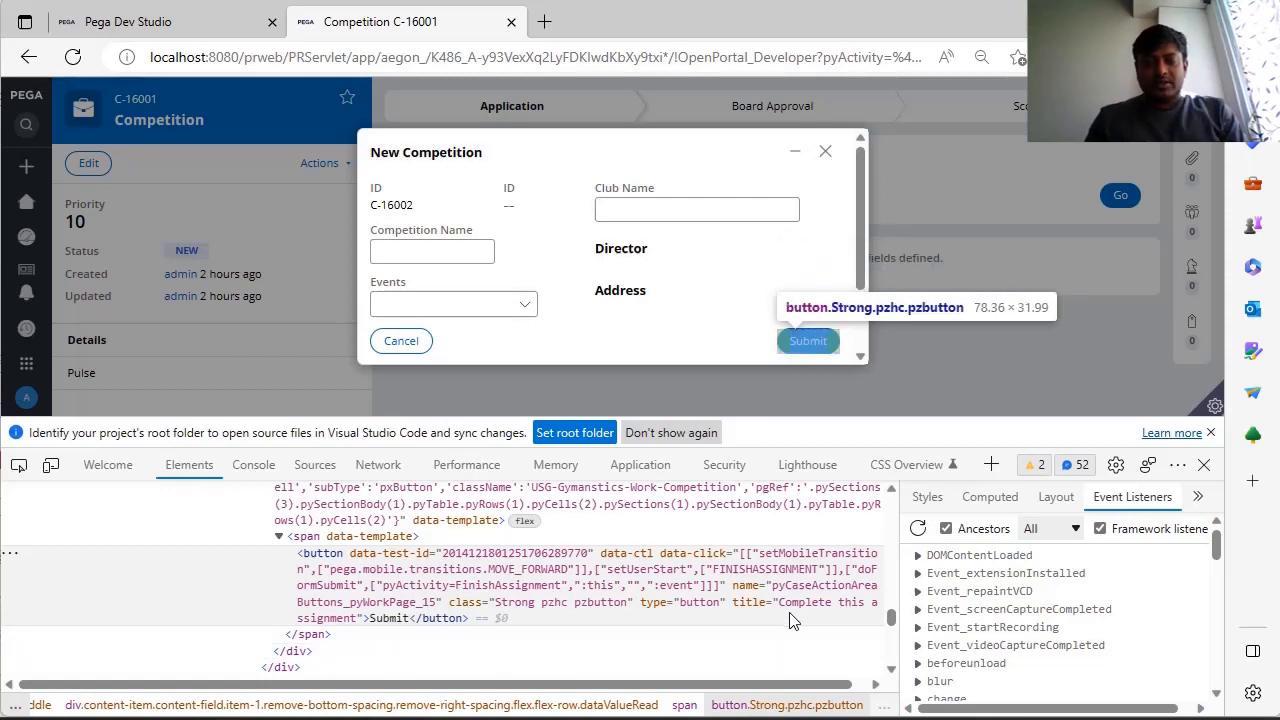
{"action": "mouse_move", "coordinate": [453, 614]}
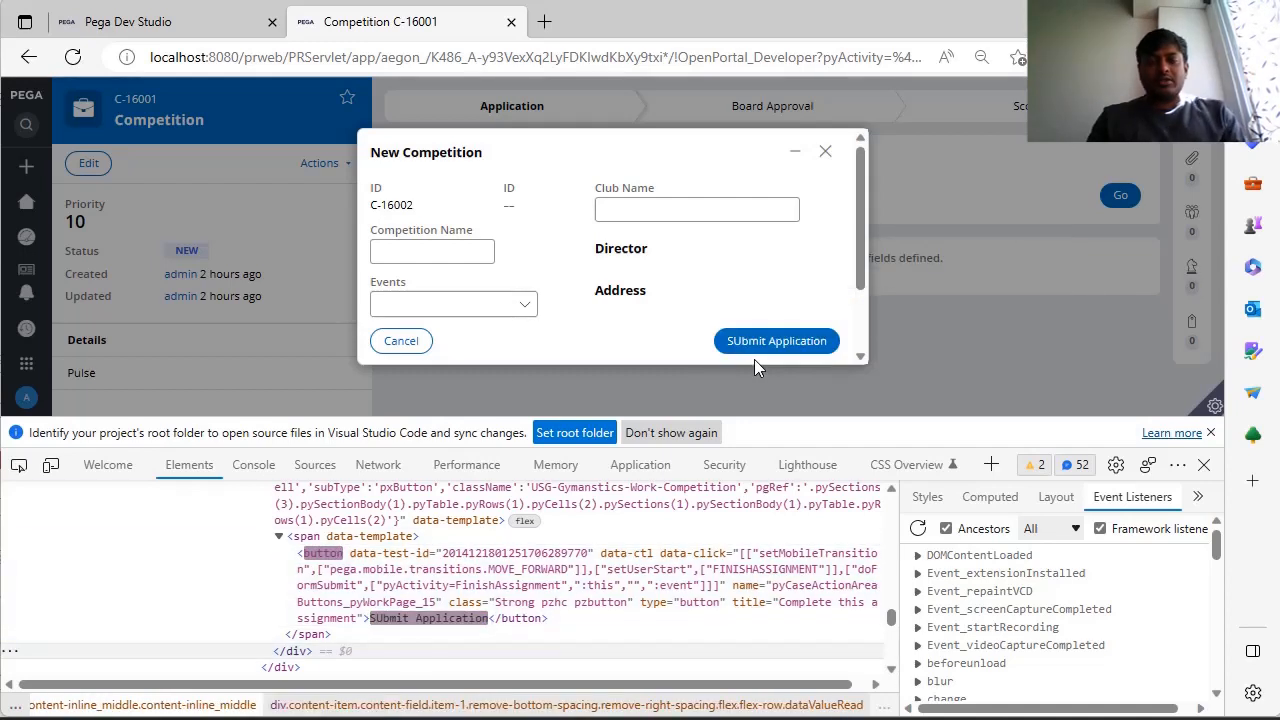
{"action": "mouse_move", "coordinate": [777, 341]}
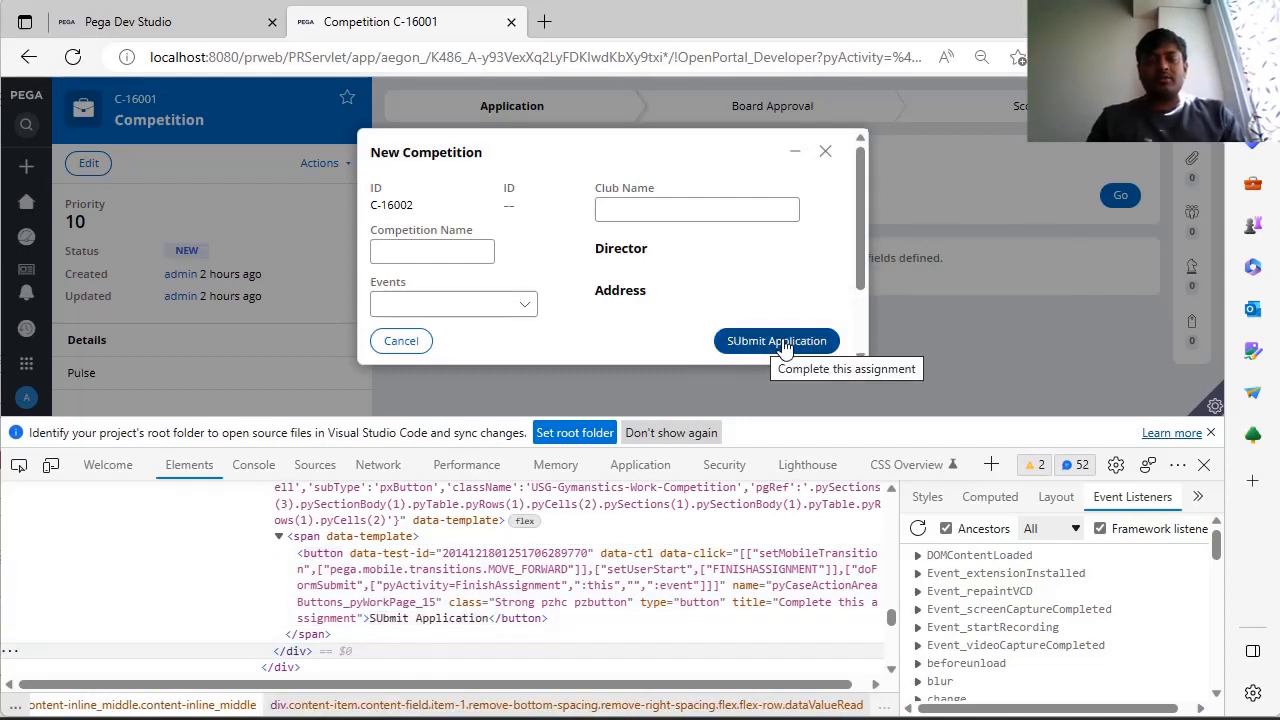
{"action": "mouse_move", "coordinate": [837, 441]}
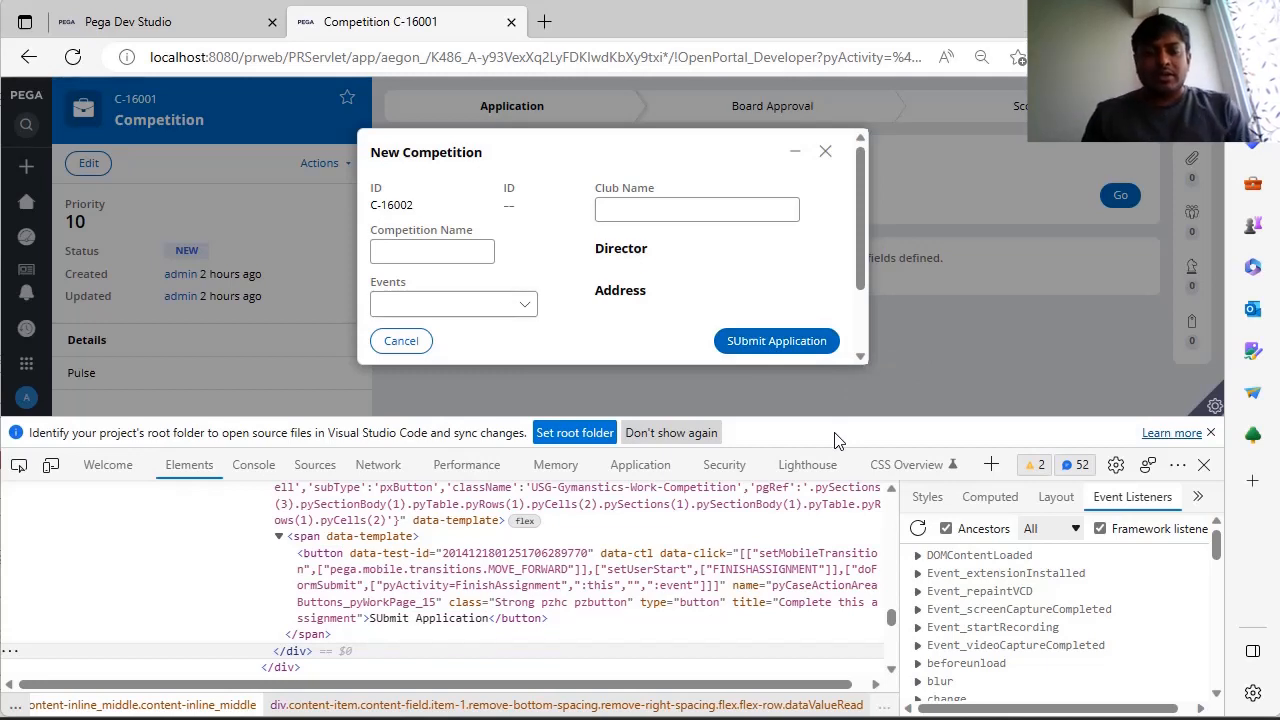